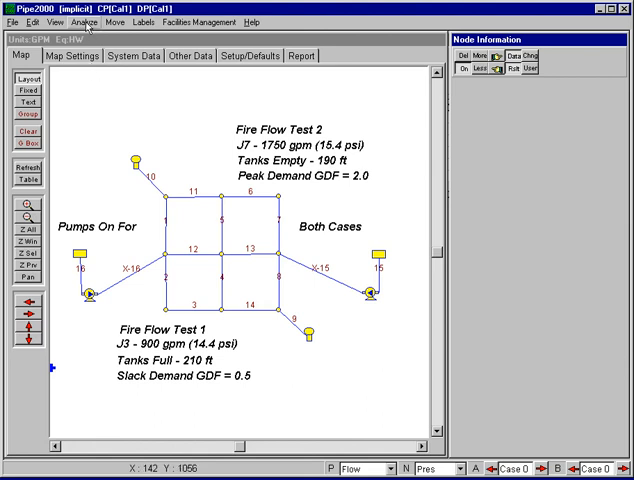
# Step: Start an Analyze System setup for the fire flow test network with System Calibration selected
pyautogui.click(94, 20)
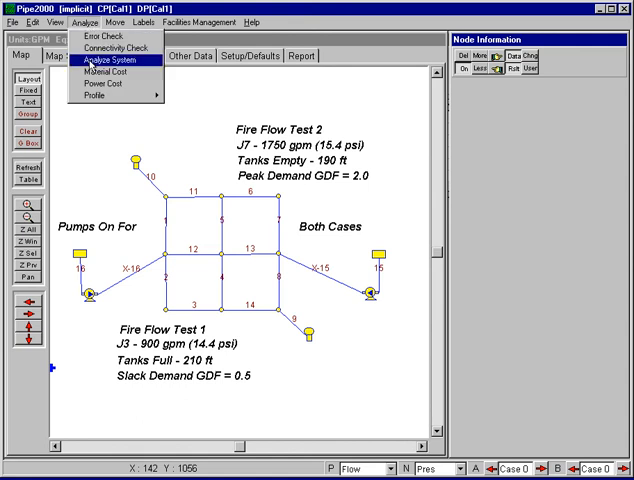
pyautogui.click(112, 71)
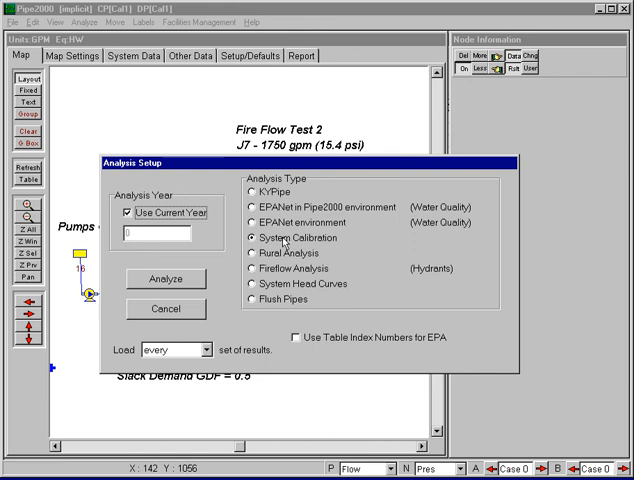
pyautogui.moveTo(285, 243)
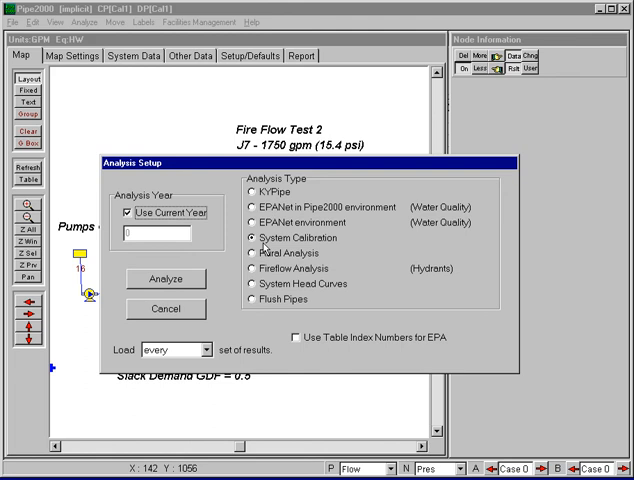
pyautogui.moveTo(268, 245)
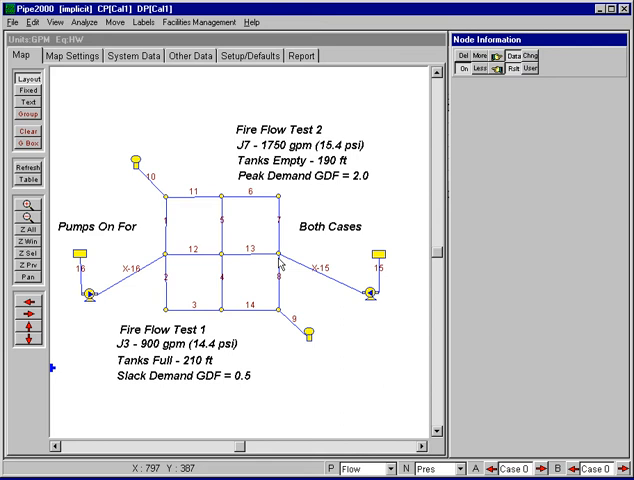
pyautogui.moveTo(330, 78)
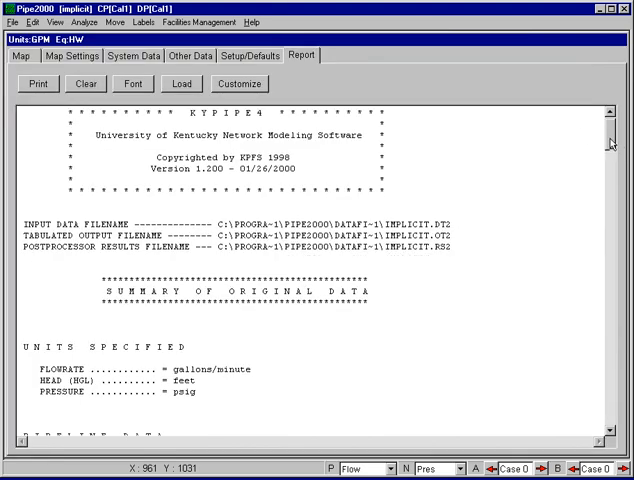
# Step: Scroll the report to the SUMMARY OF RESULTS: 0.393% deviation, Hazen-Williams 120 and 90
pyautogui.scroll(-3)
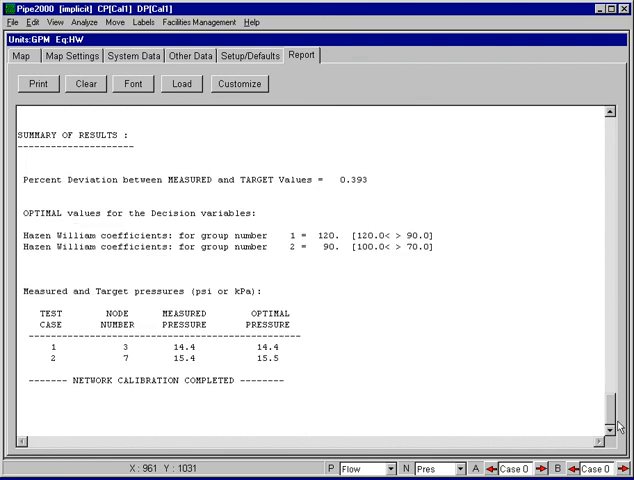
pyautogui.moveTo(591, 388)
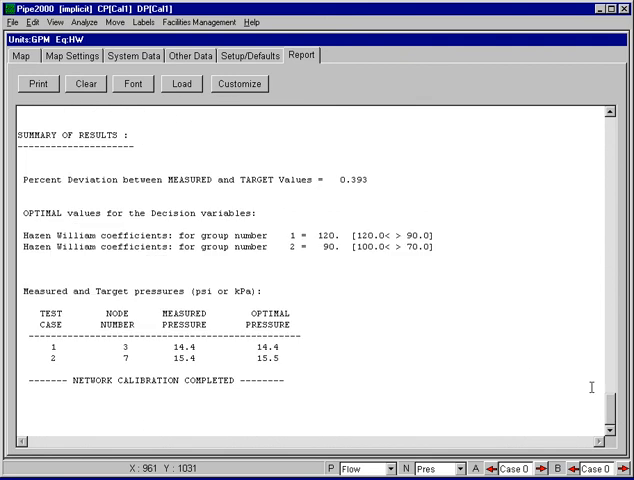
pyautogui.moveTo(528, 358)
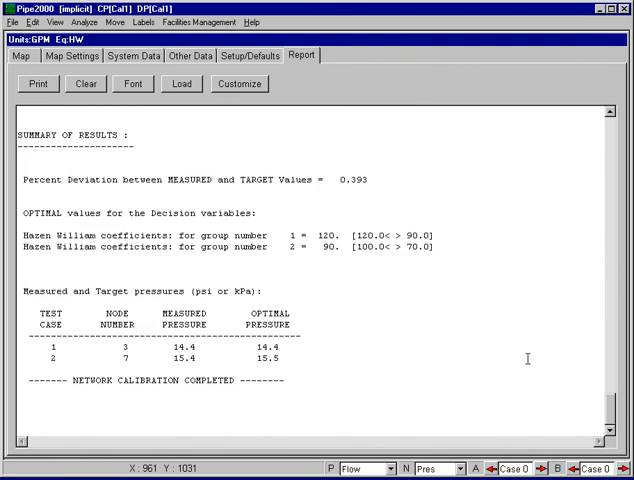